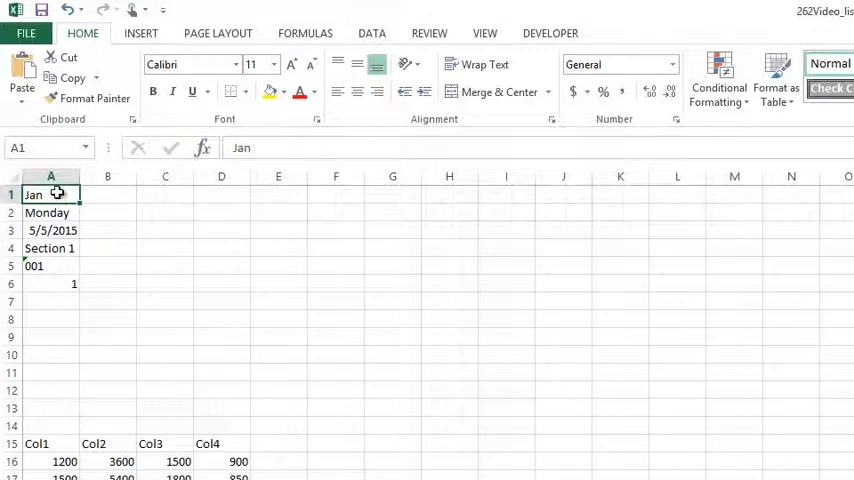
pyautogui.moveTo(80, 205)
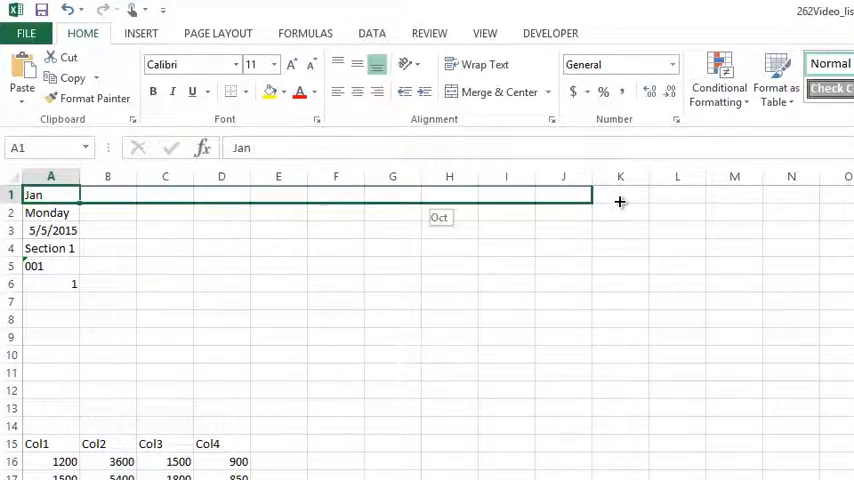
# Extend month names across row 1 through Oct in column J, then select the next starting value
pyautogui.moveTo(78, 194); pyautogui.dragTo(590, 194)
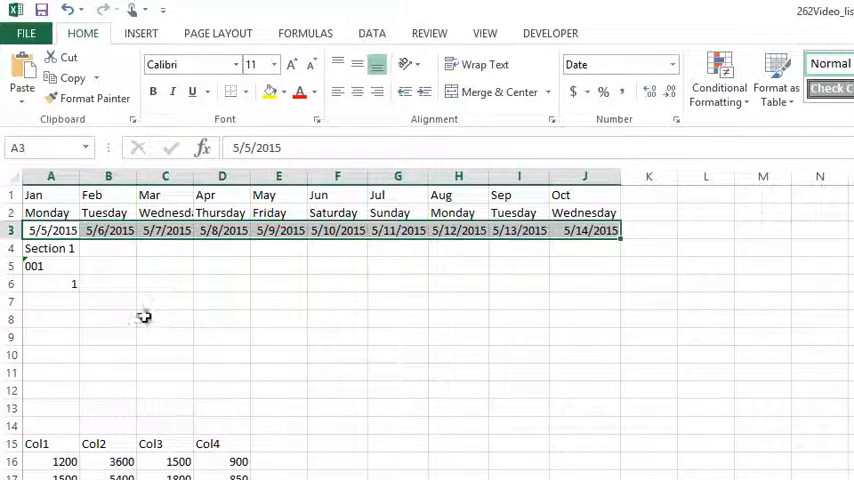
pyautogui.click(50, 248)
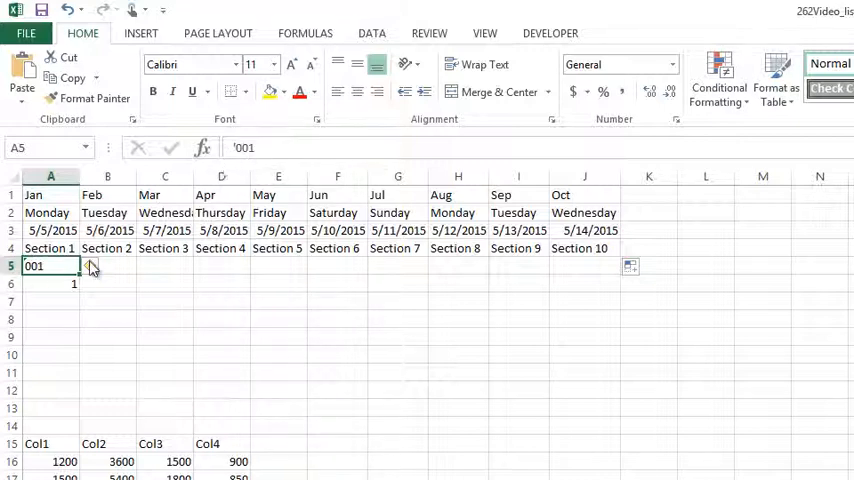
# Number row 5 from 001 to 007 through column G and drag row 6's 1 across
pyautogui.moveTo(78, 274); pyautogui.dragTo(420, 274)
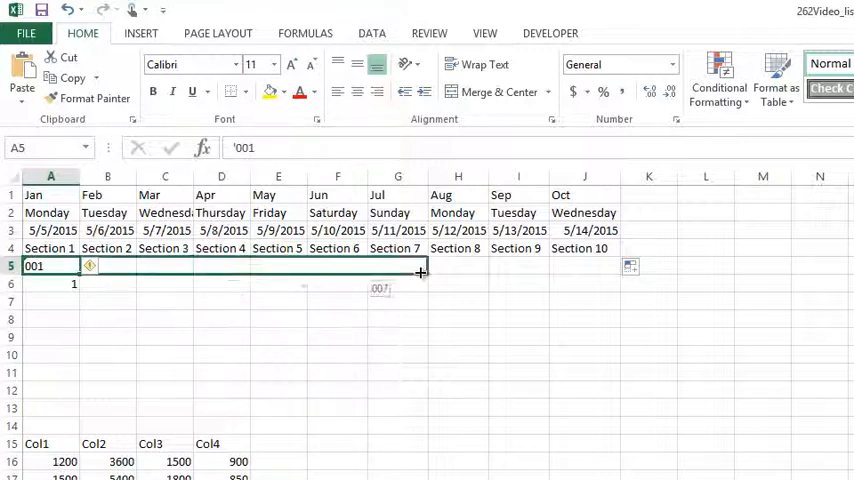
pyautogui.moveTo(420, 272); pyautogui.dragTo(420, 272)
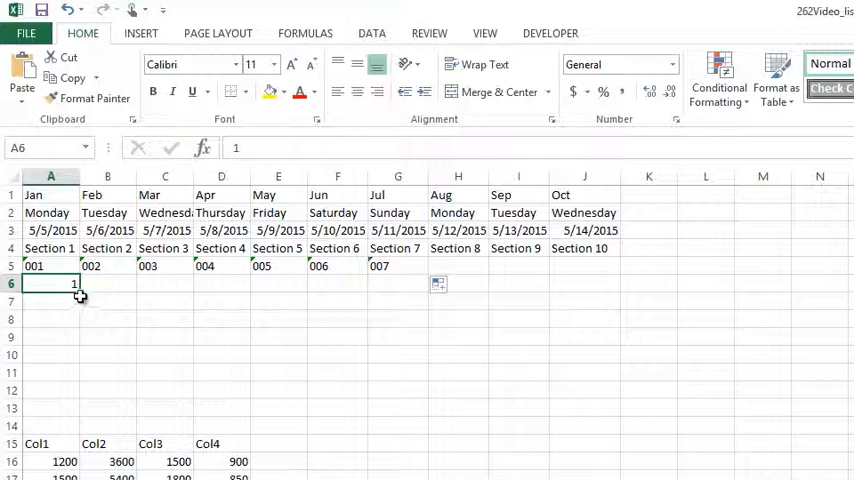
pyautogui.moveTo(50, 283); pyautogui.dragTo(398, 283)
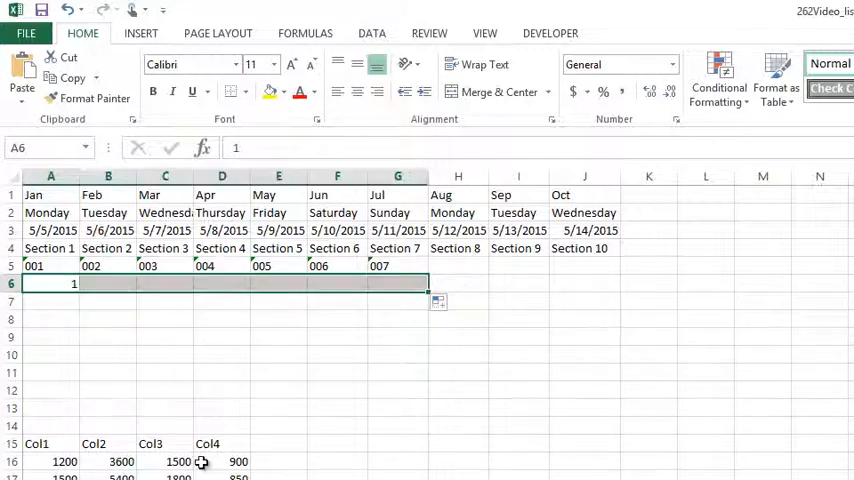
pyautogui.moveTo(74, 283); pyautogui.dragTo(421, 283)
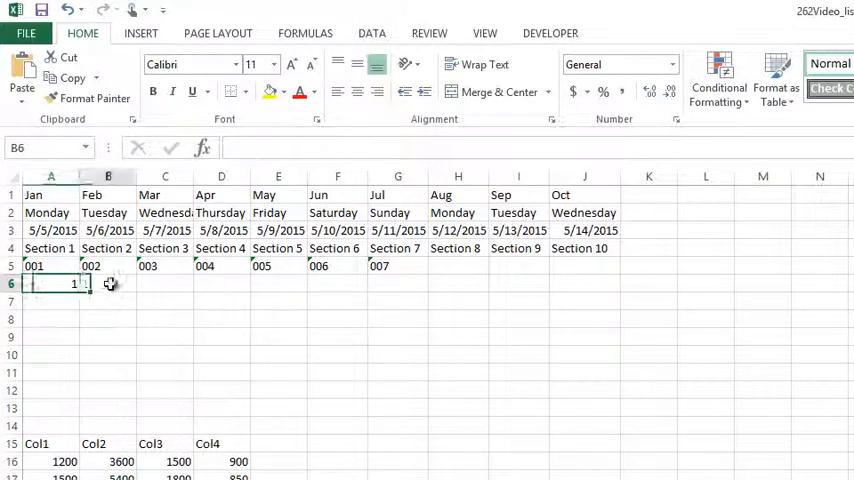
# Enter 2 in B6, extend 1, 2 into a 1–7 series, and put 1 in A8
pyautogui.write('2')
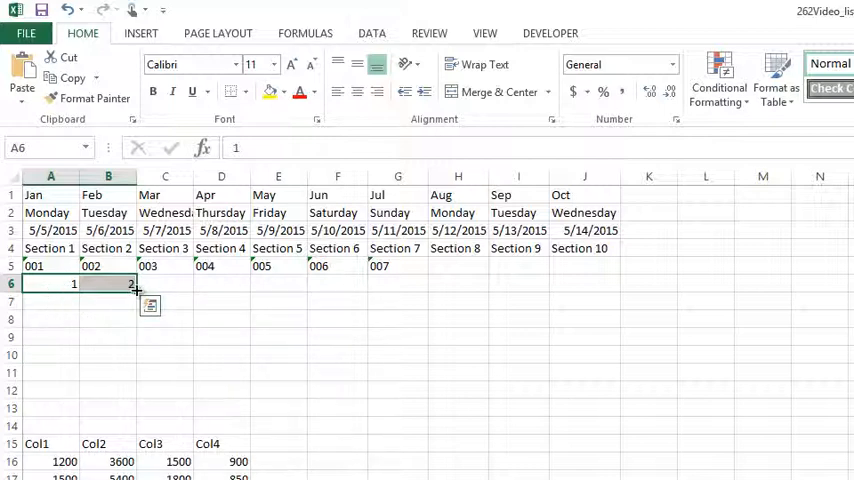
pyautogui.moveTo(135, 291); pyautogui.dragTo(428, 283)
pyautogui.write('0')
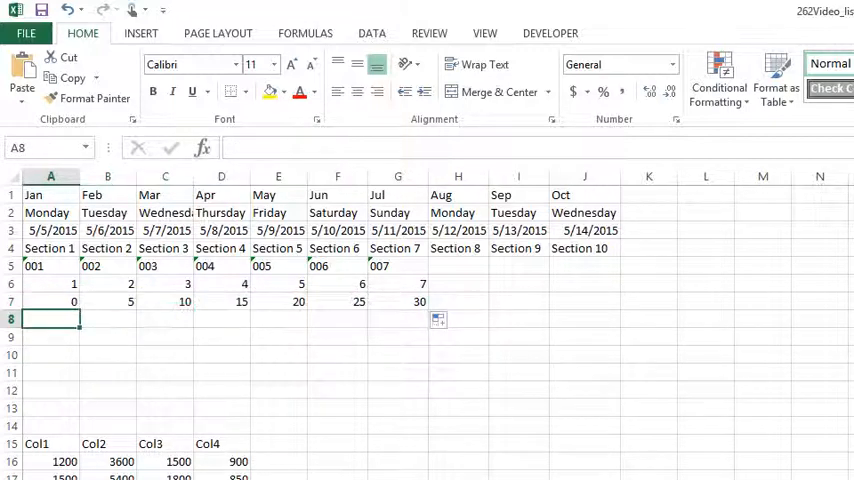
pyautogui.write('1')
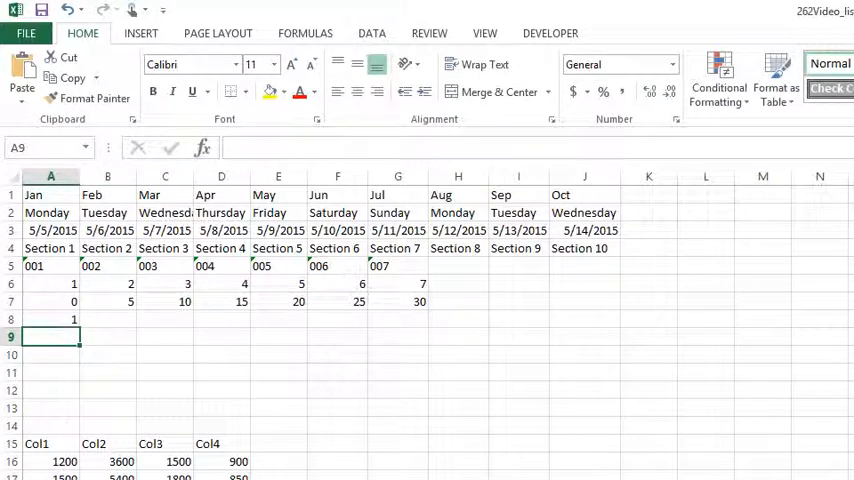
# Extend the 1 in A8 into a counting series 1–7 through G8
pyautogui.click(50, 318)
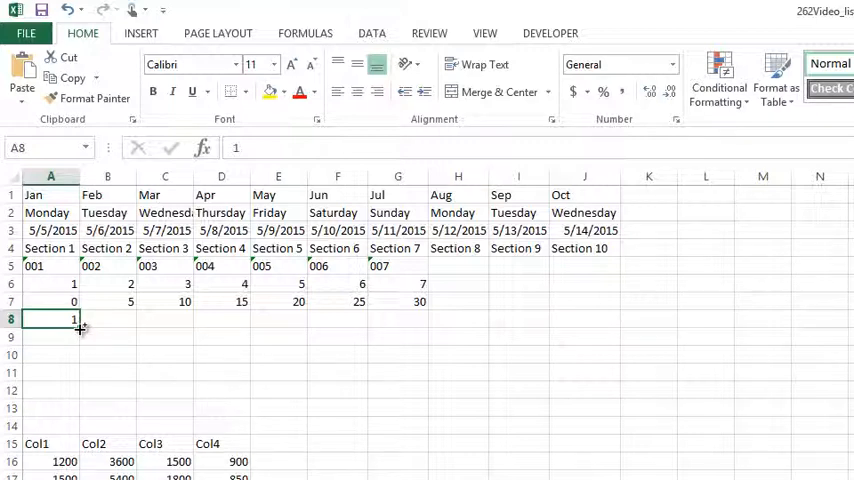
pyautogui.moveTo(80, 318); pyautogui.dragTo(420, 318)
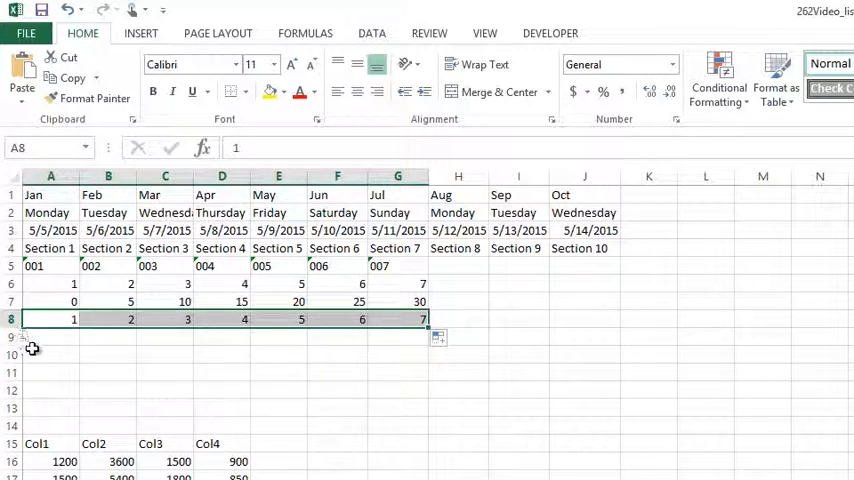
pyautogui.click(51, 301)
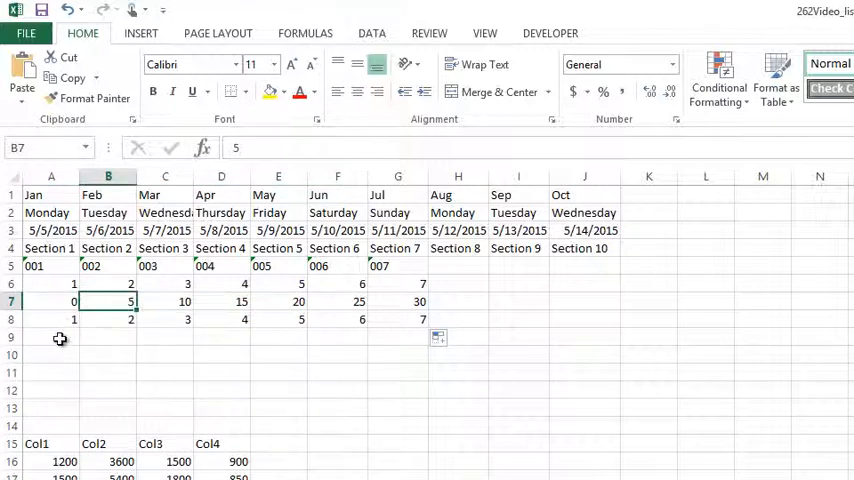
# Enter 5/5/2015 and 5/10/2015 as the first two dates in row 9
pyautogui.write('5/5/2015')
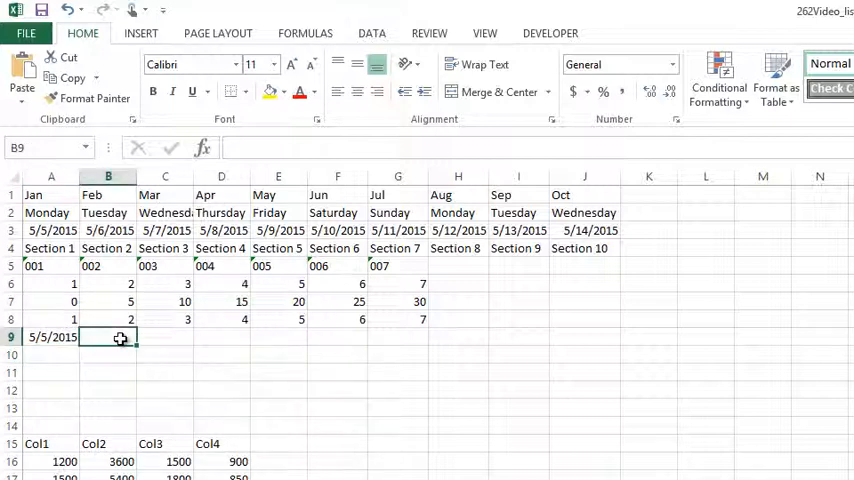
pyautogui.write('5/5/2015')
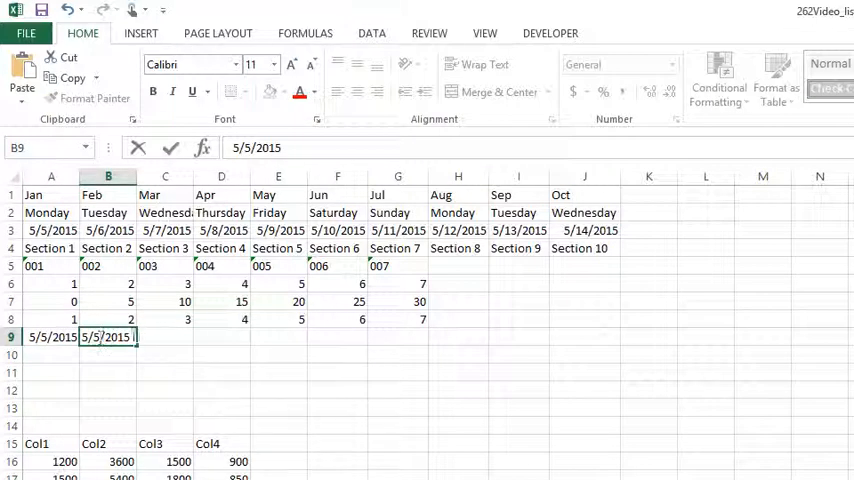
pyautogui.write('5/10/2015')
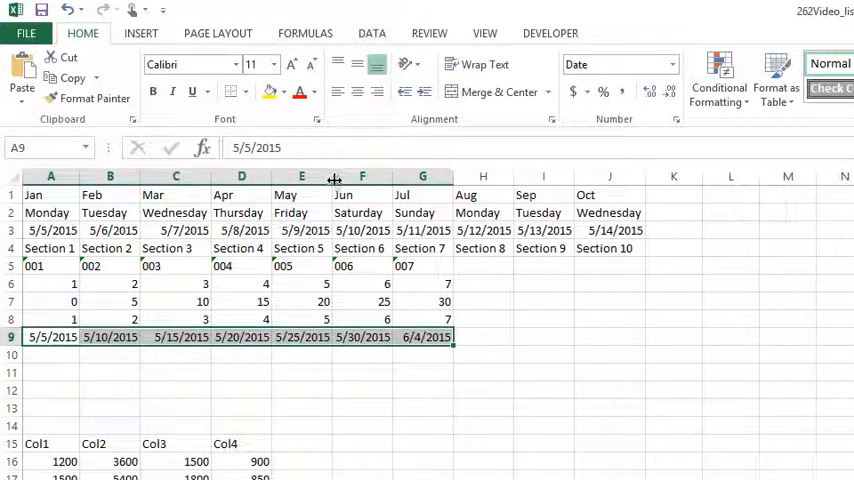
pyautogui.moveTo(469, 390)
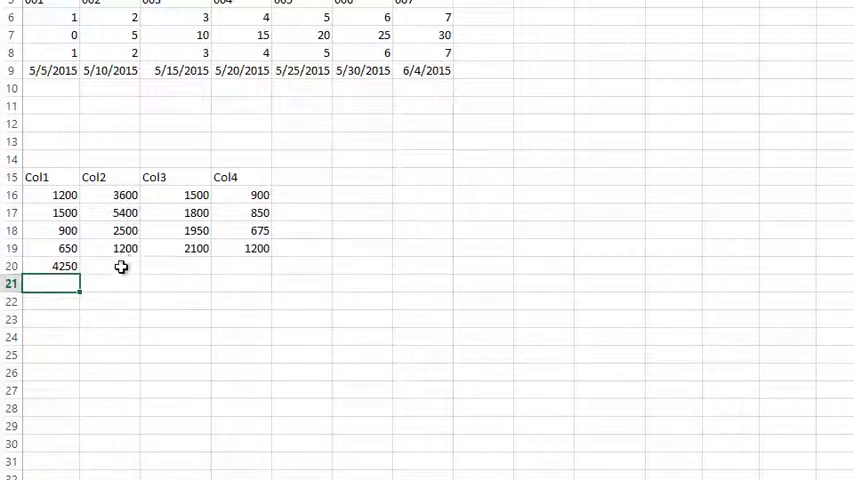
# Copy the 4250 SUM total in A20 across row 20 under Col2 to Col4
pyautogui.click(65, 265)
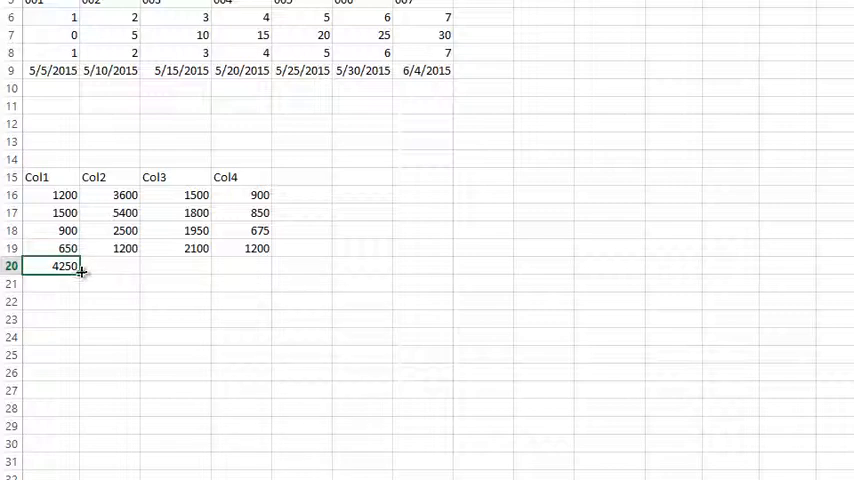
pyautogui.moveTo(67, 265); pyautogui.dragTo(272, 265)
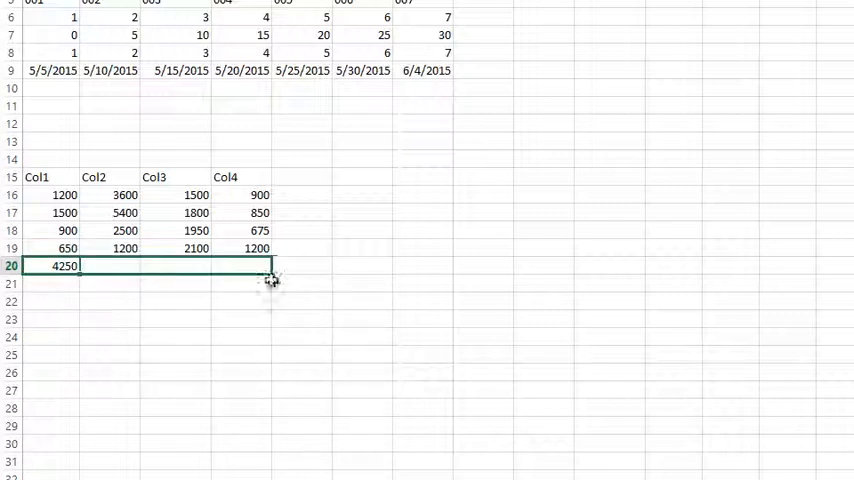